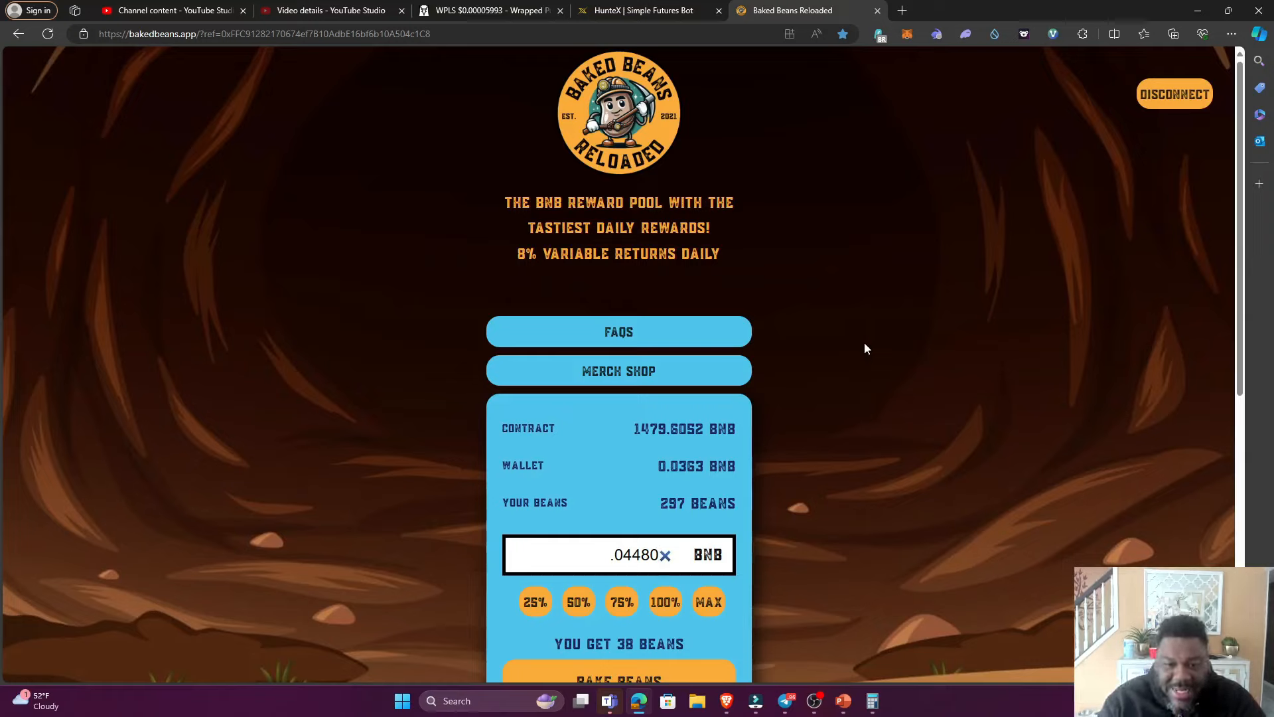
Scroll down to the Your Rewards panel showing 0.04480 BNB, worth 46 beans.
scroll(down, 3)
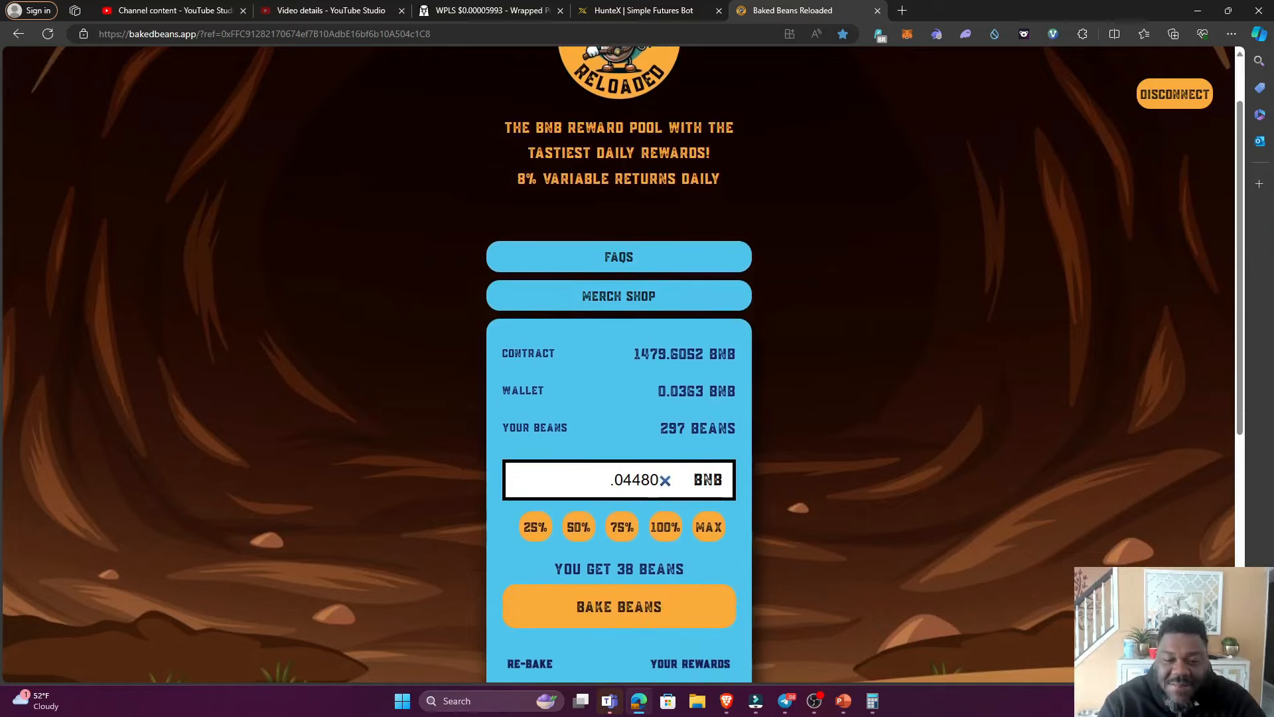
scroll(down, 3)
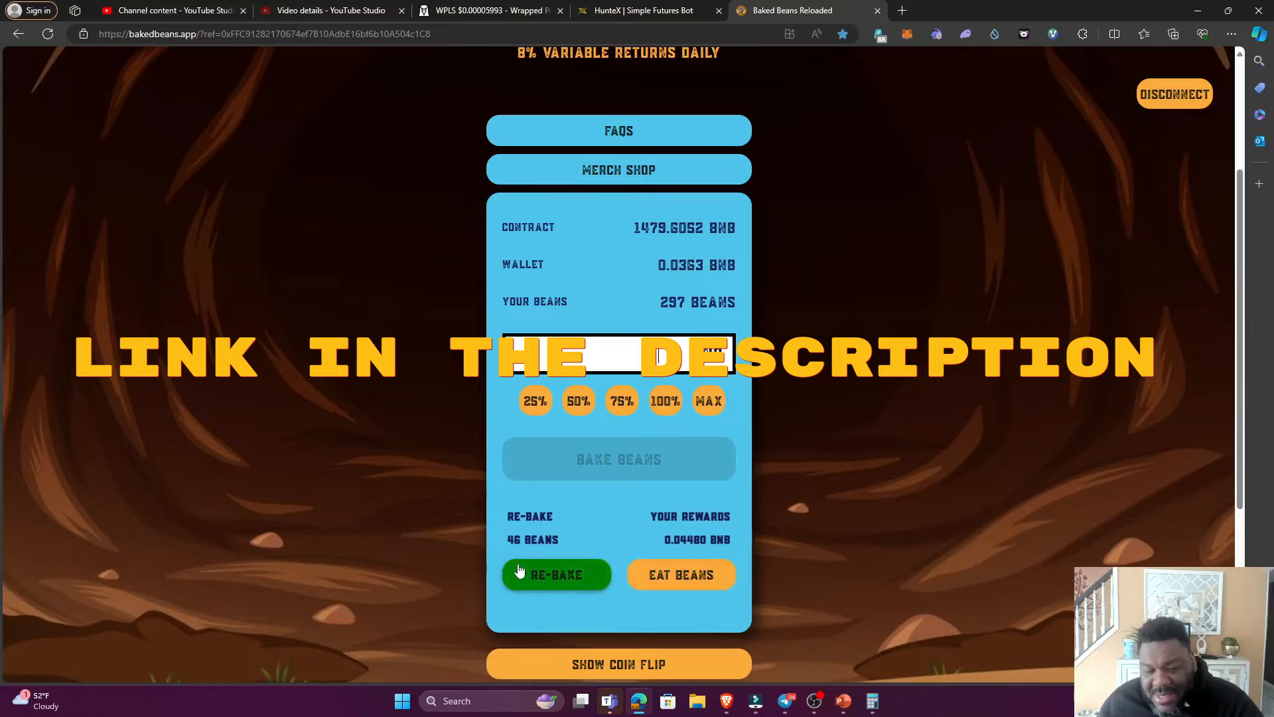
mouse_move(632, 546)
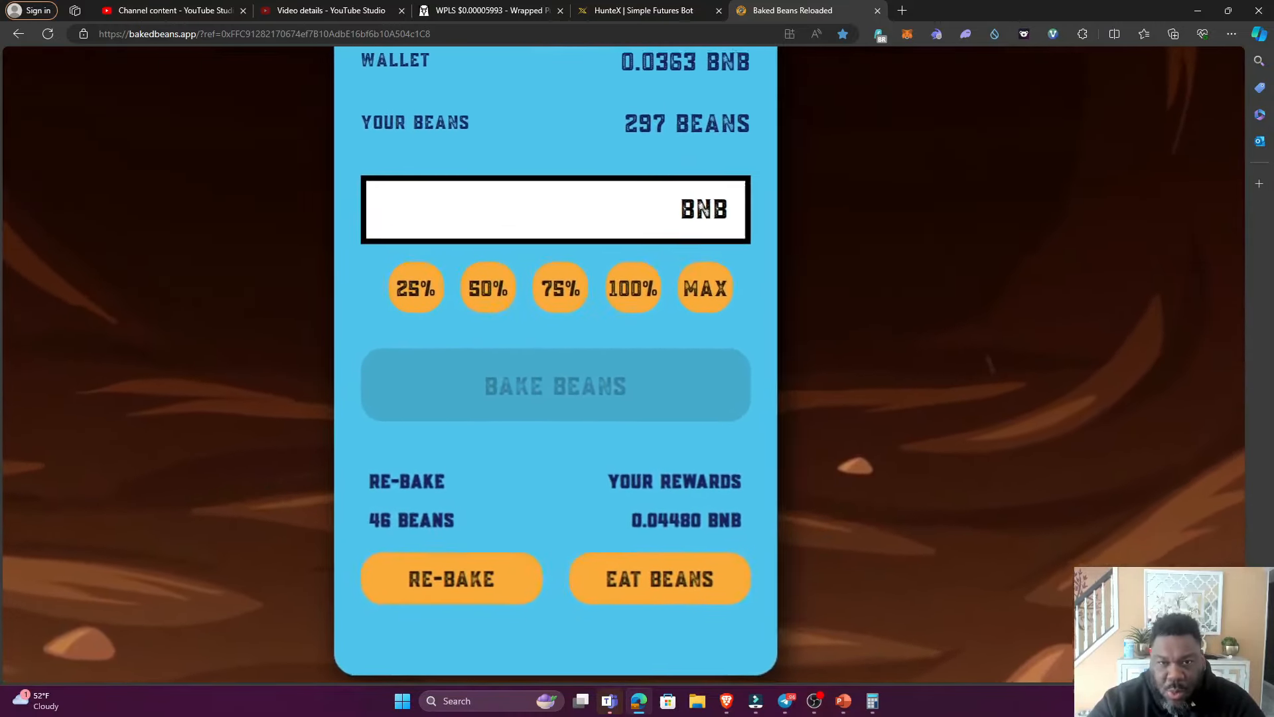
Enter a .04480 BNB bake amount and confirm the 38 beans estimate.
scroll(down, 3)
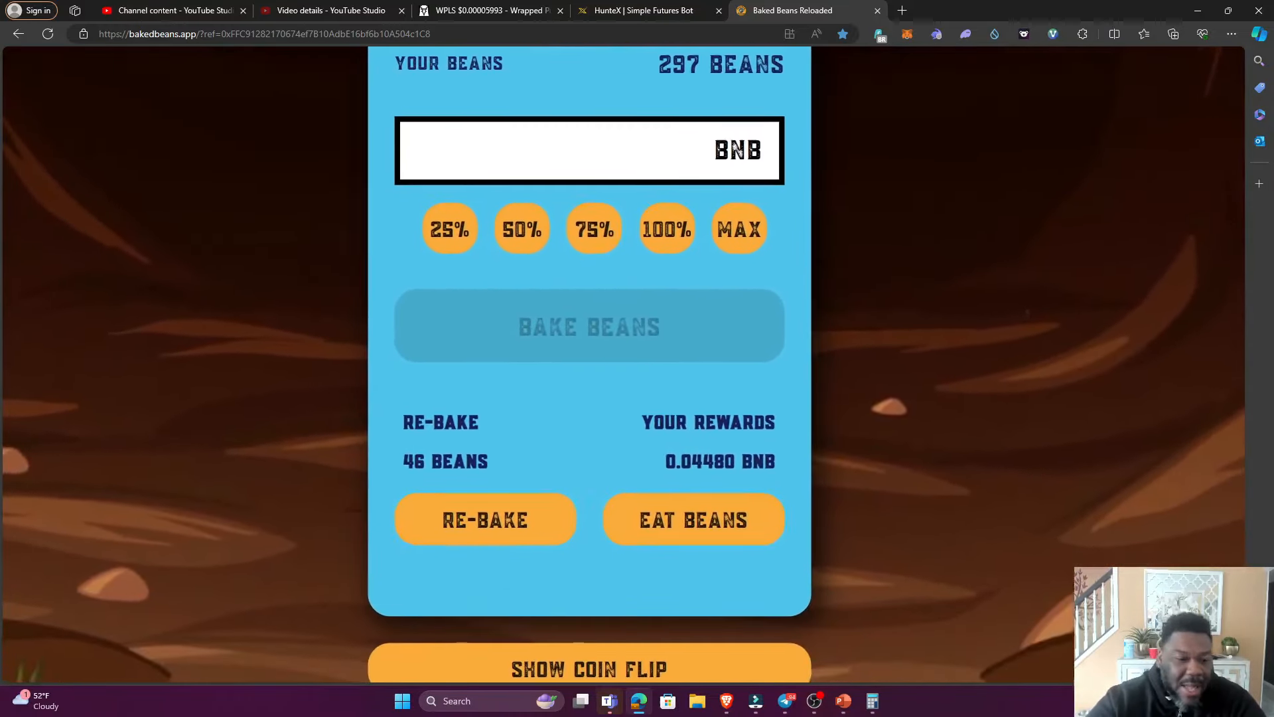
scroll(down, 3)
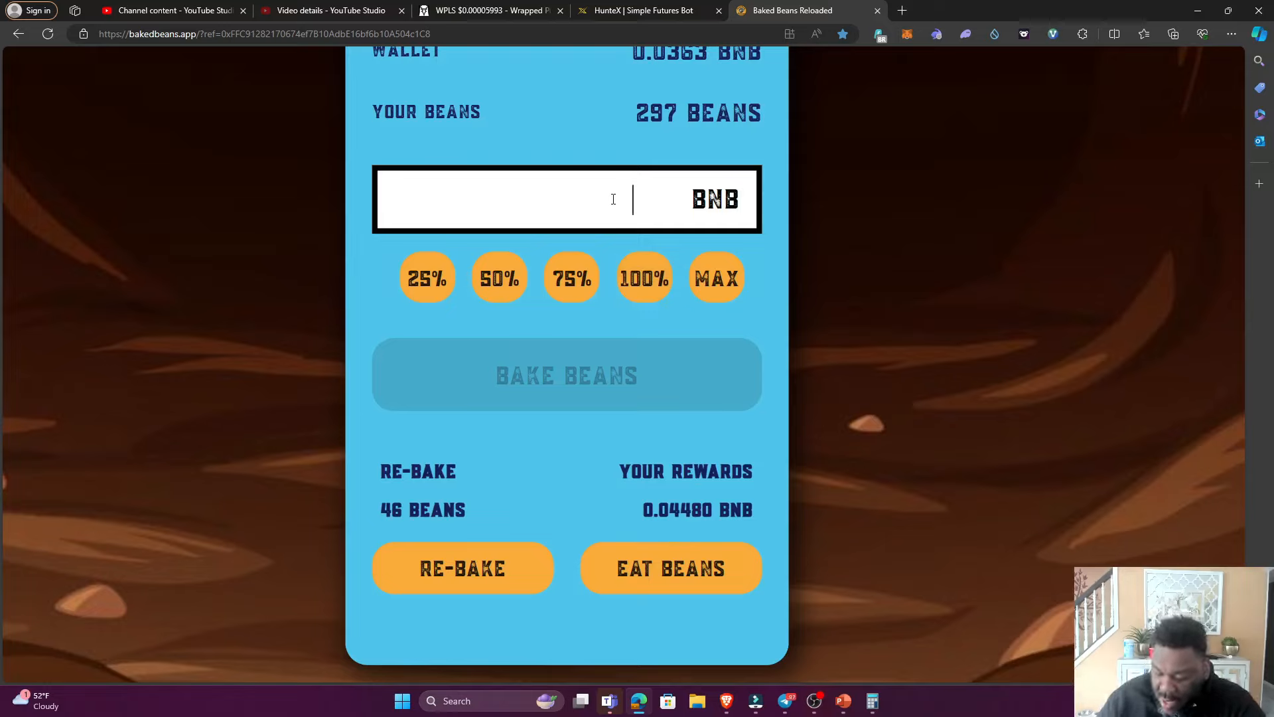
text(.04480)
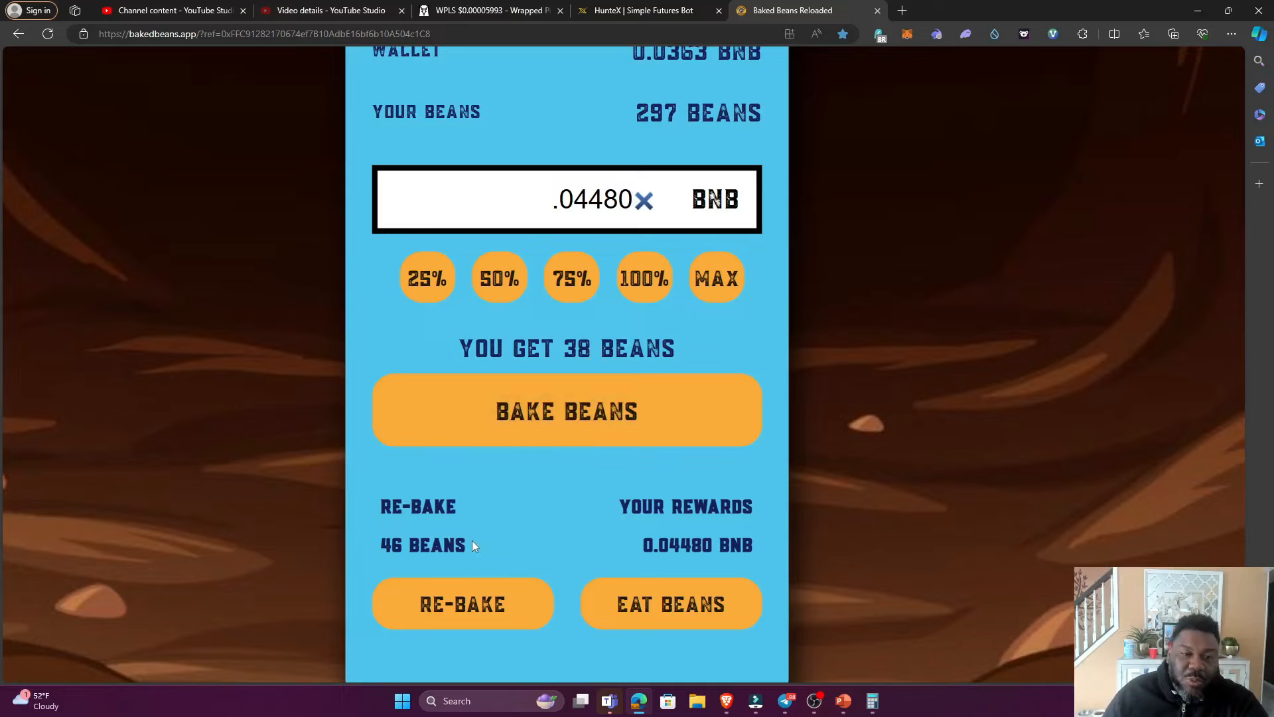
click(601, 199)
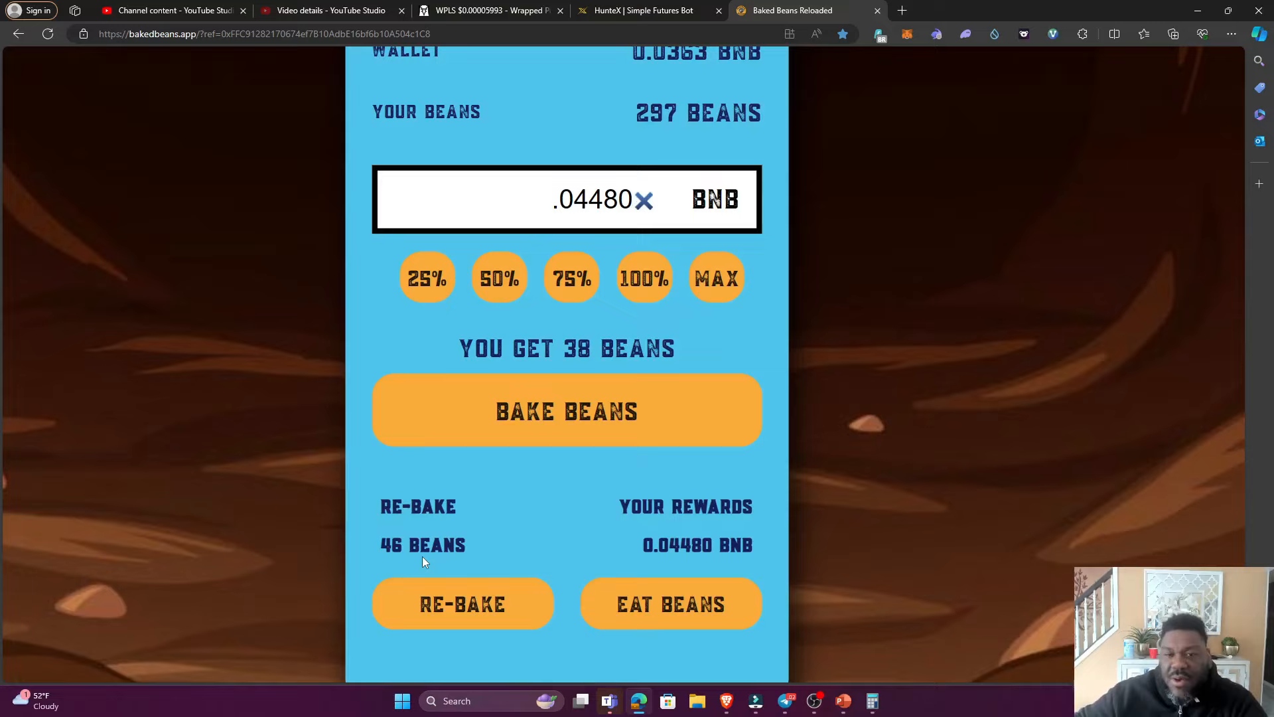
click(634, 199)
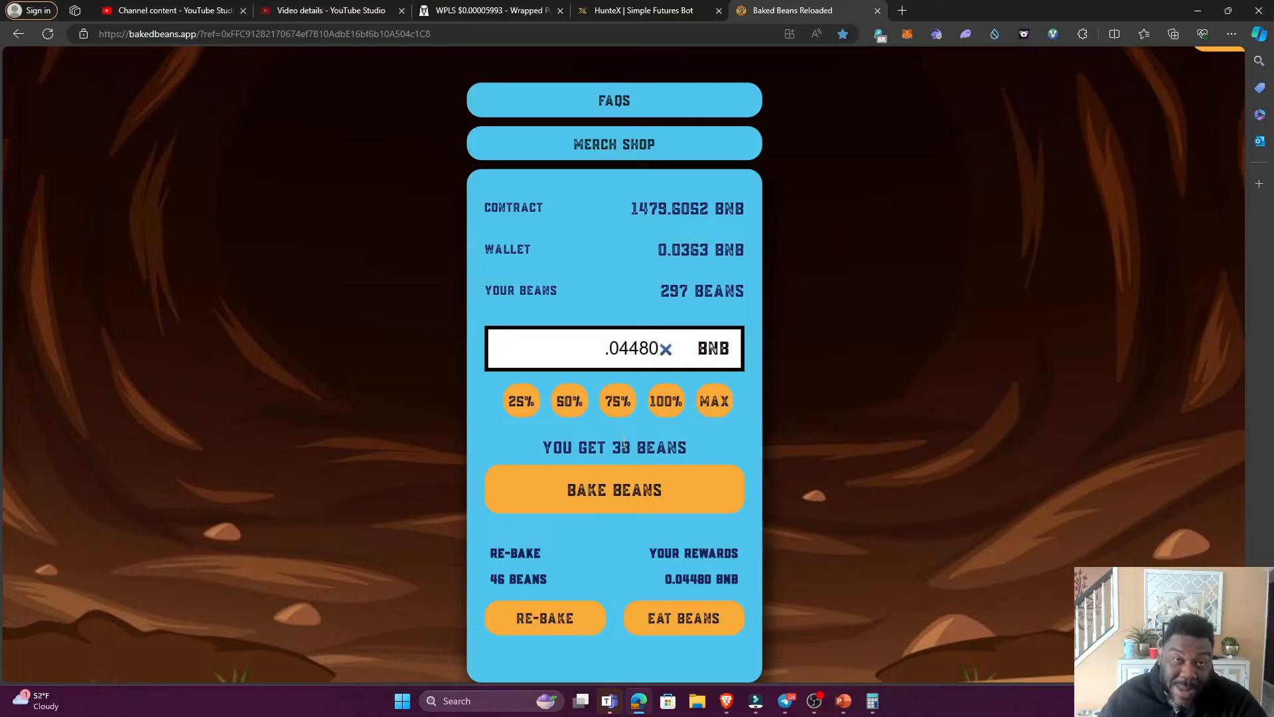
click(633, 348)
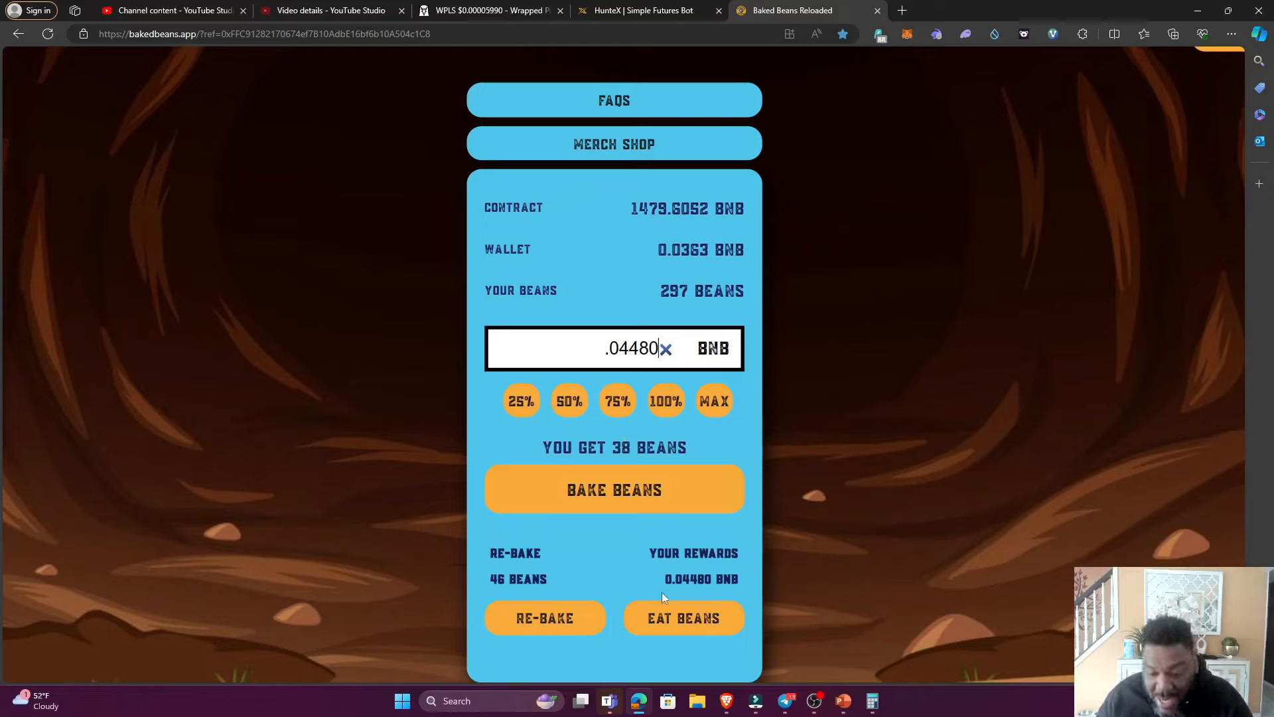
click(785, 701)
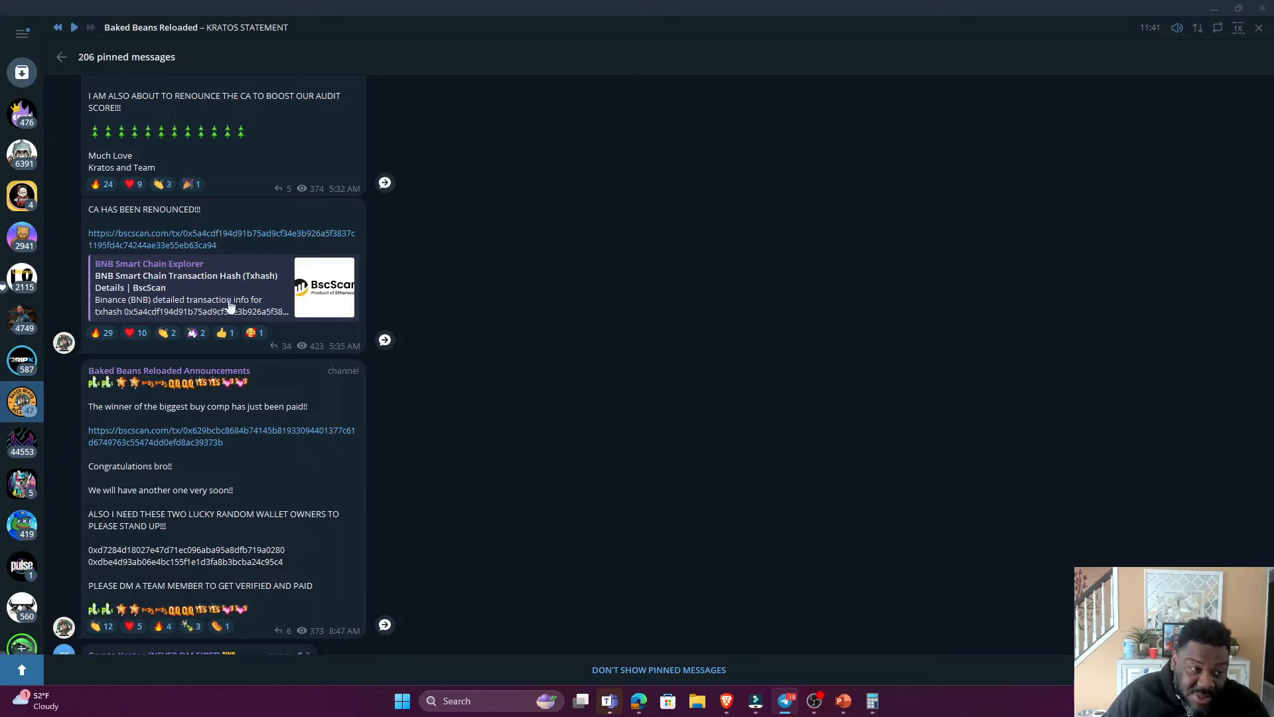
Scroll the pinned Telegram announcements down to the personalised merchandise post.
scroll(down, 3)
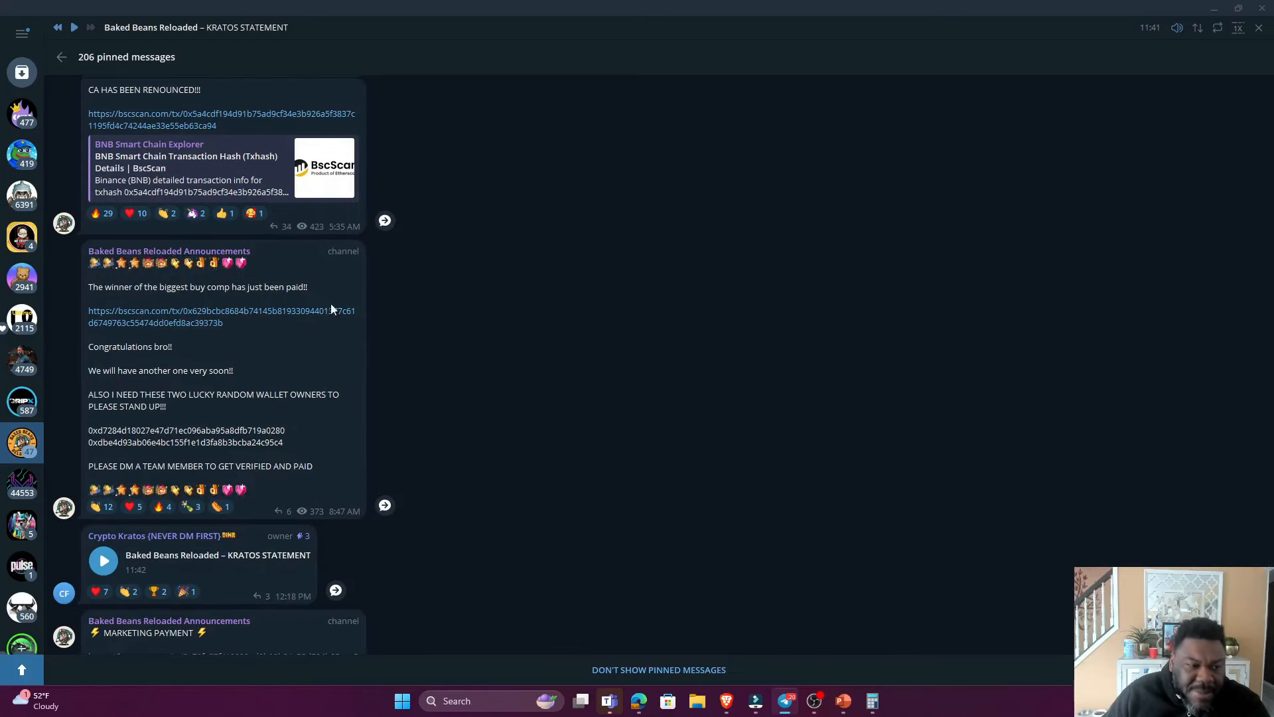
scroll(down, 3)
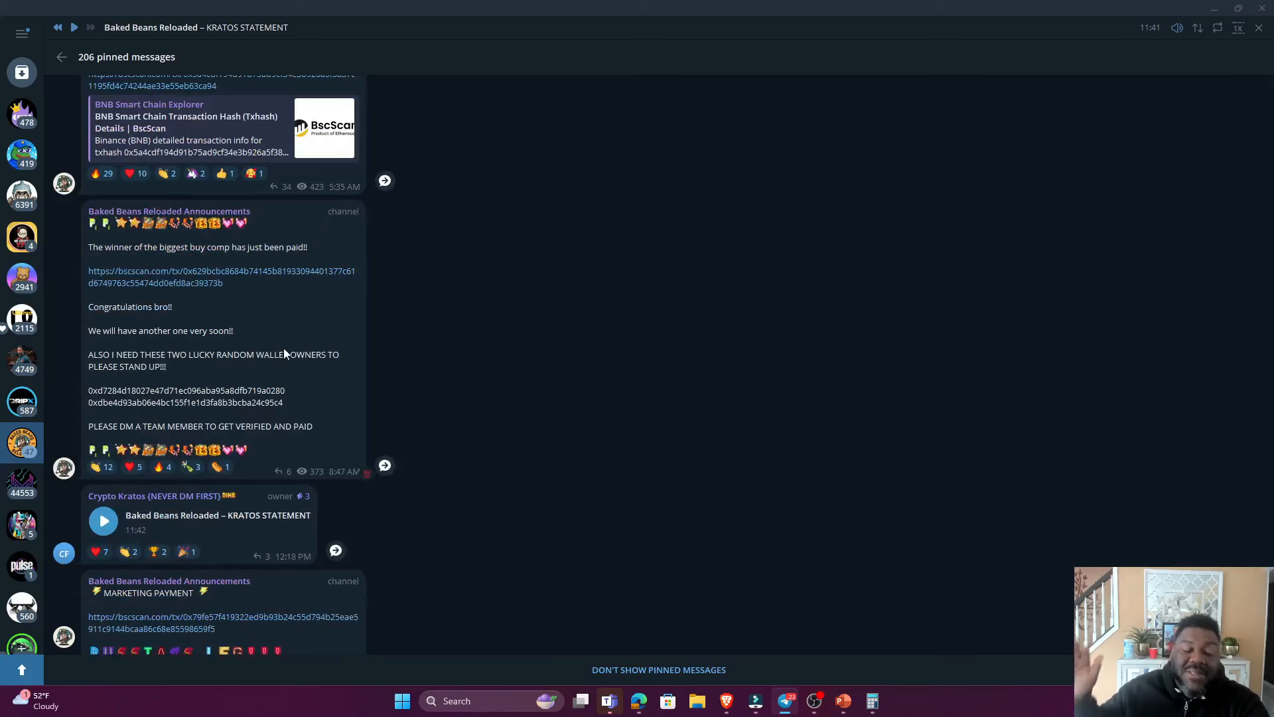
scroll(down, 3)
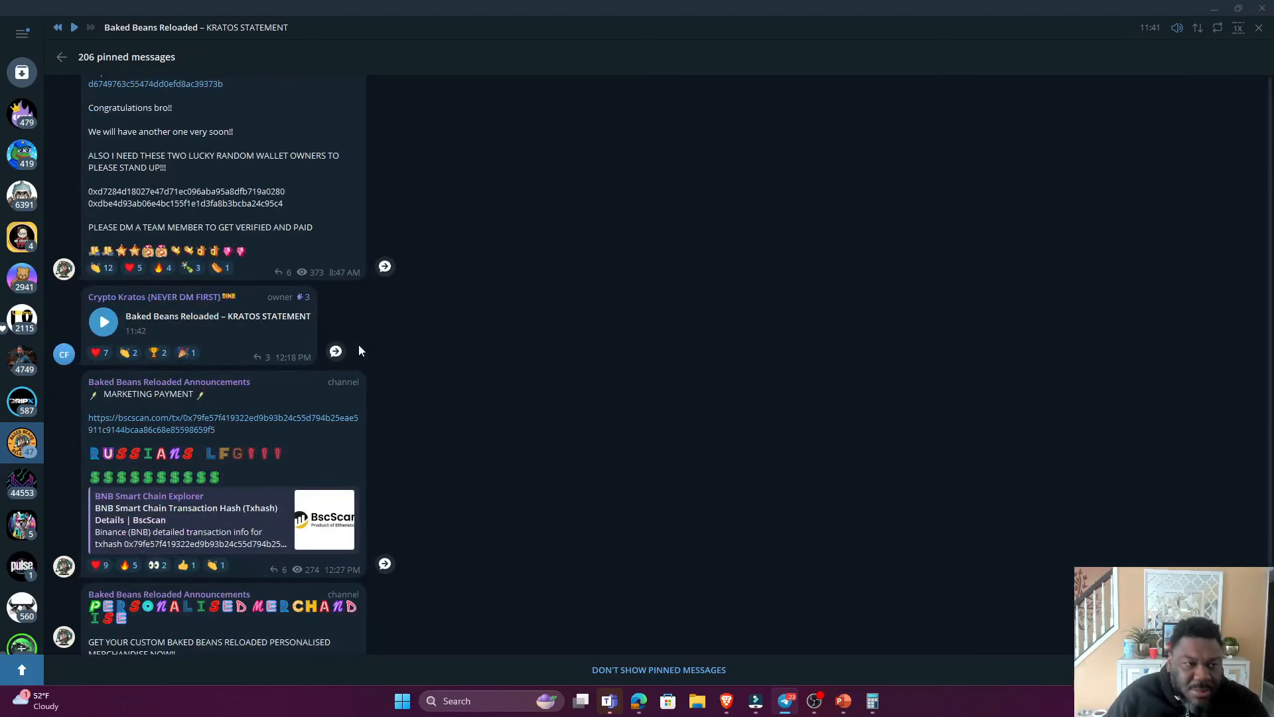
scroll(down, 3)
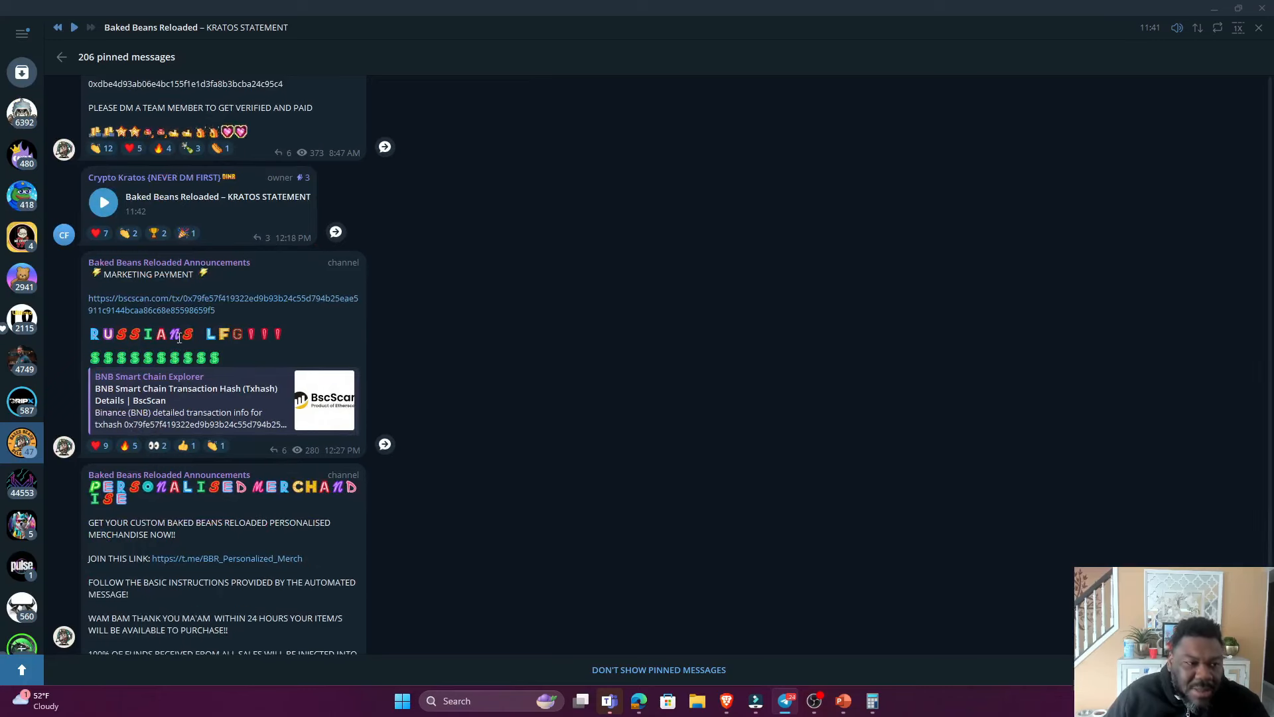
scroll(down, 3)
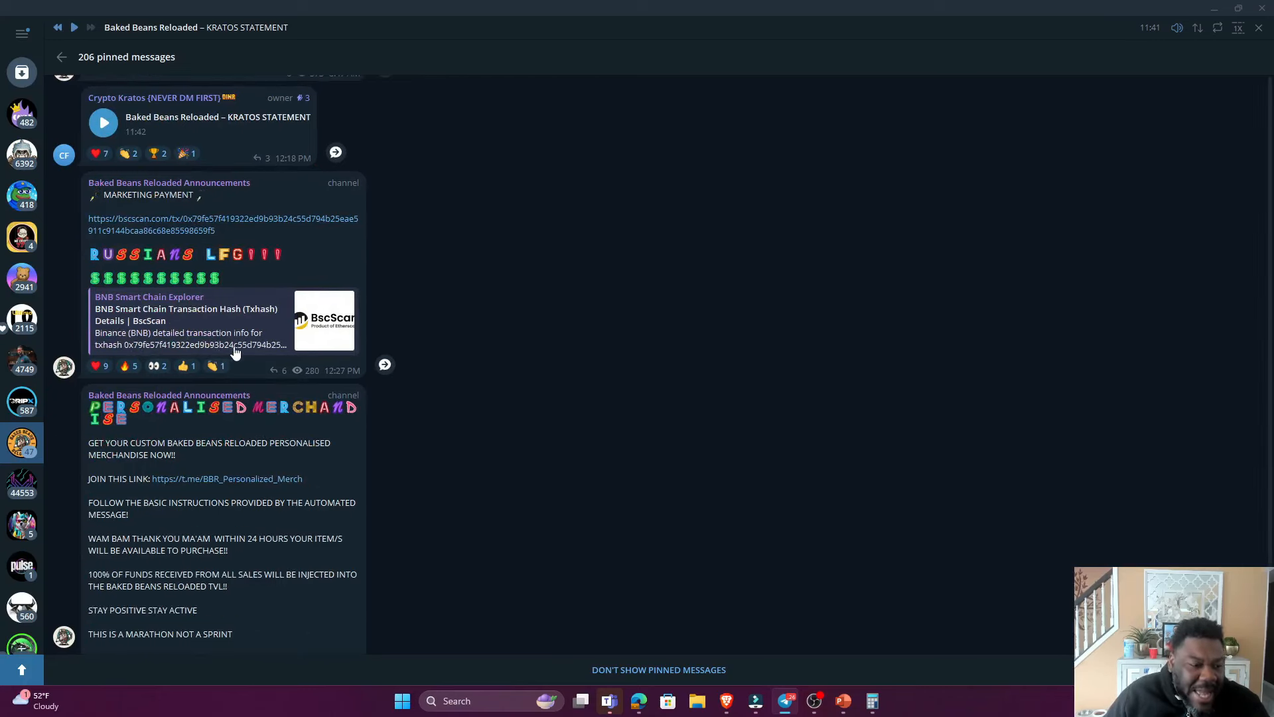
scroll(down, 3)
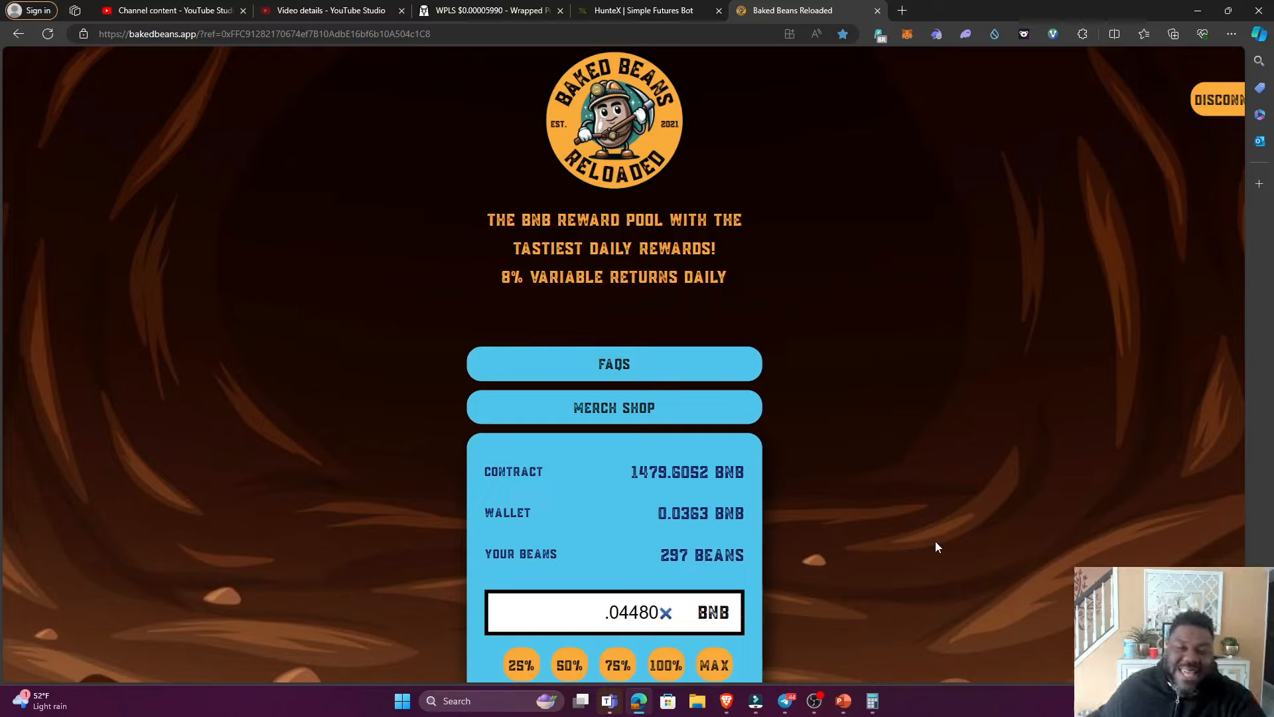
Scroll the dapp to view 297 beans and the 46-bean Re-Bake rewards panel.
scroll(down, 3)
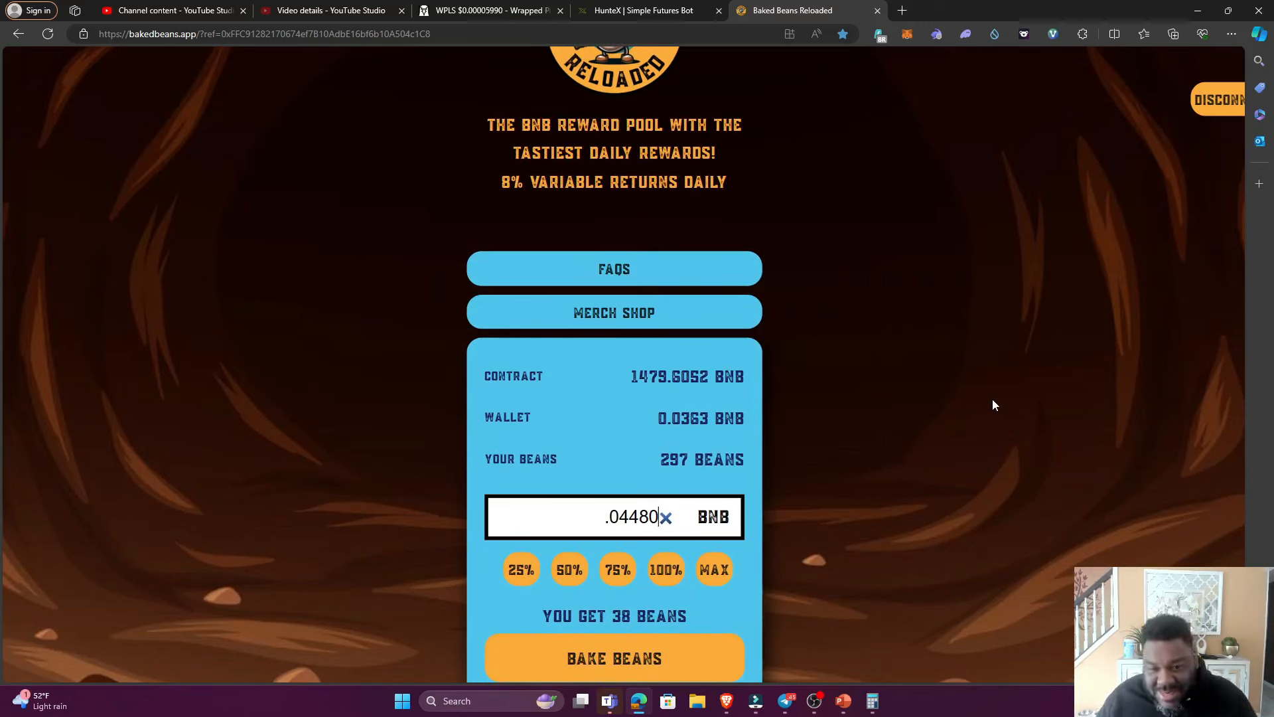
mouse_move(981, 385)
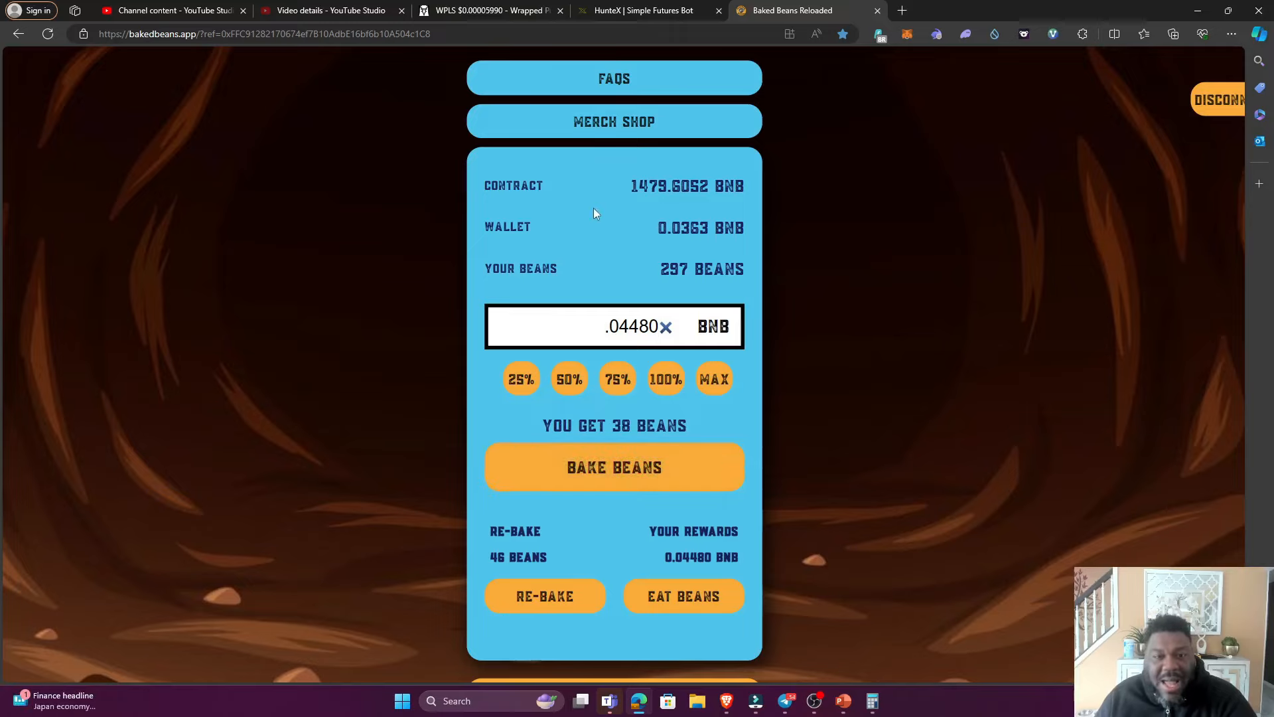
Clear the BNB bake amount and switch to Telegram's pinned announcements.
click(666, 326)
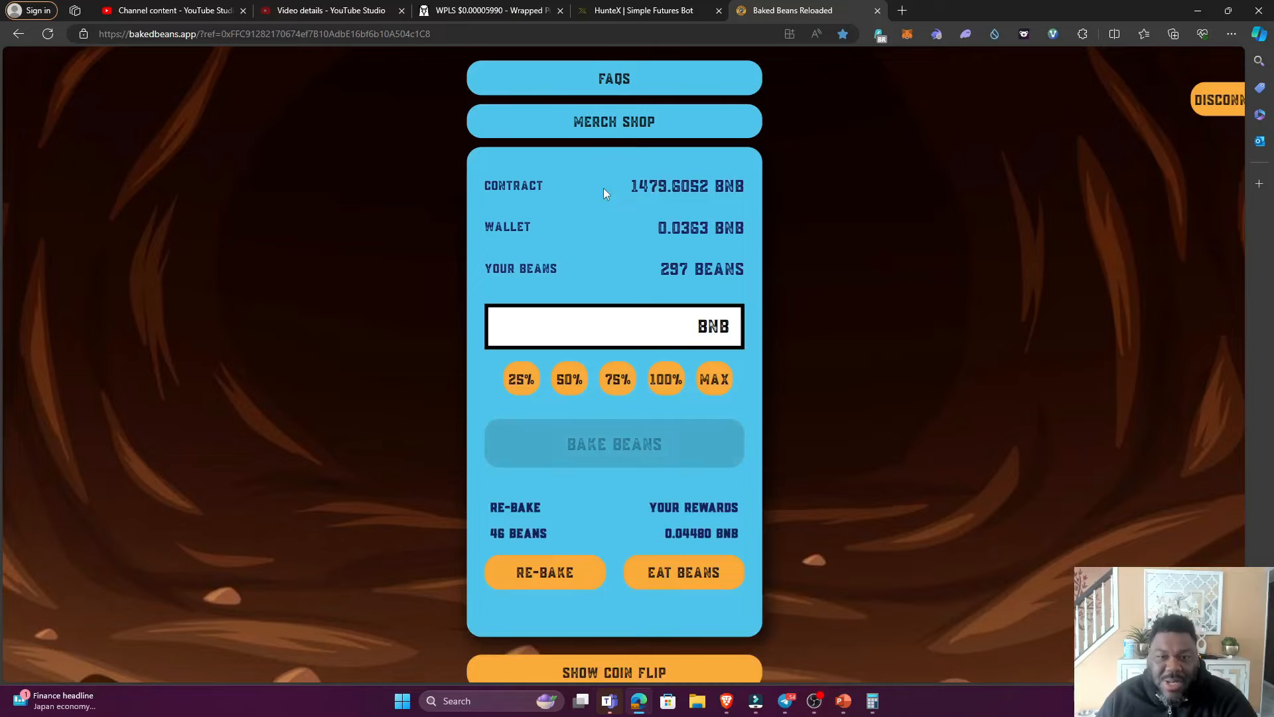
mouse_move(626, 250)
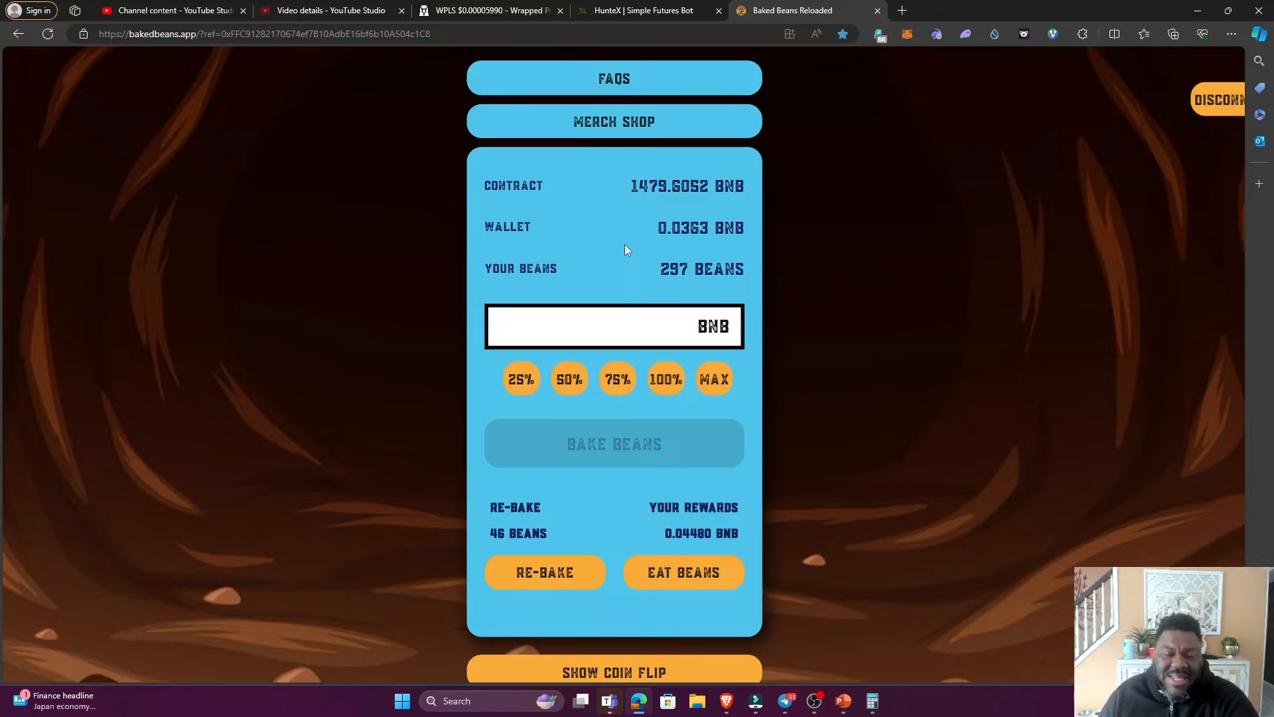
click(610, 327)
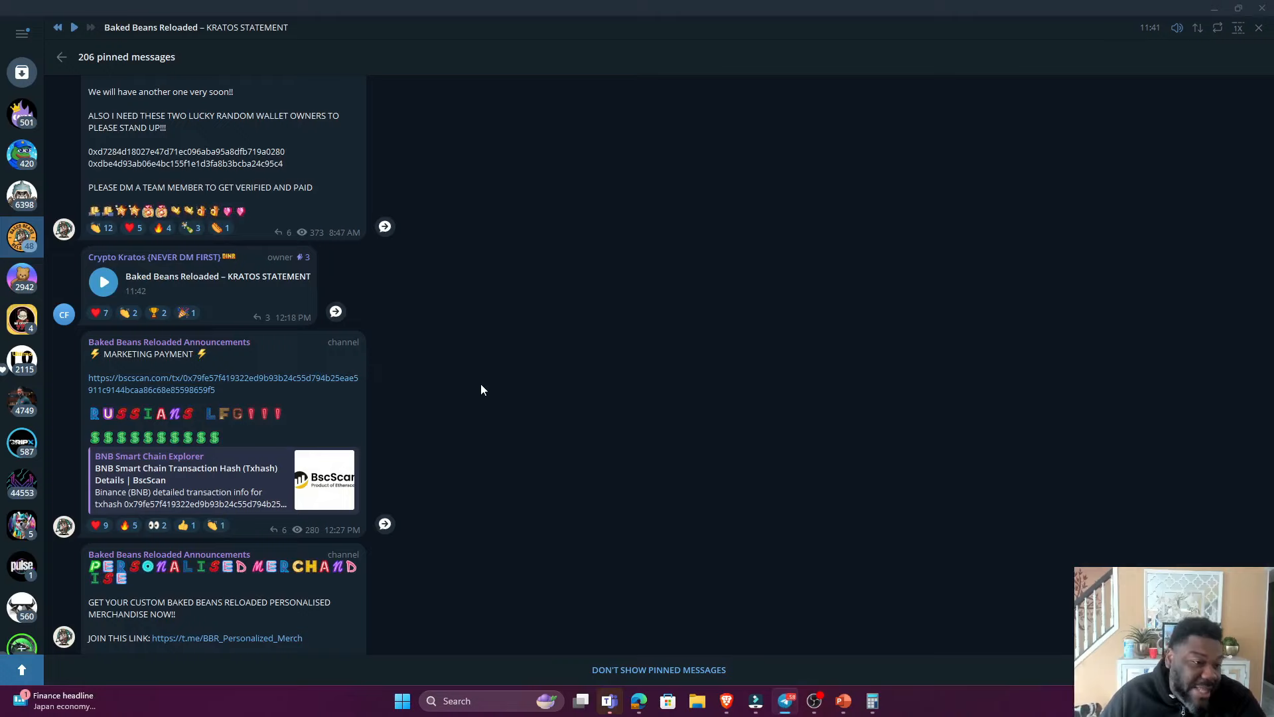
Scroll the pinned messages back to the May 10 Dapp List announcement.
scroll(down, 3)
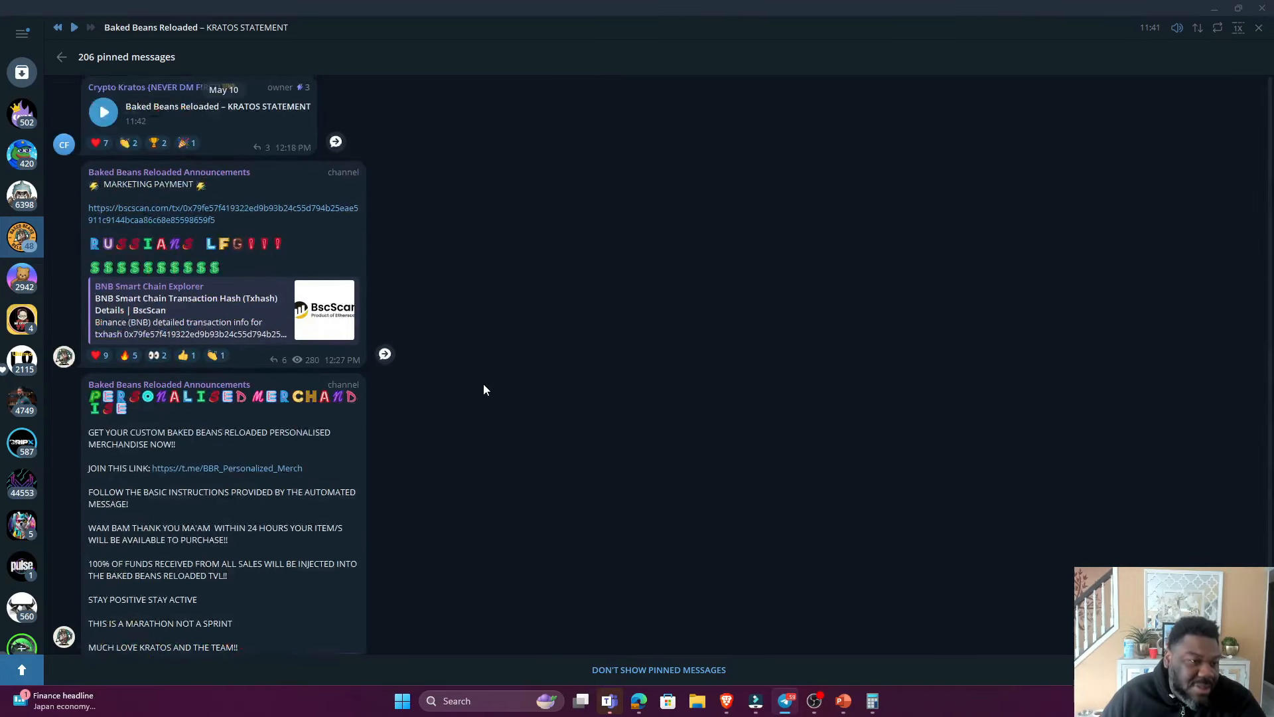
scroll(down, 3)
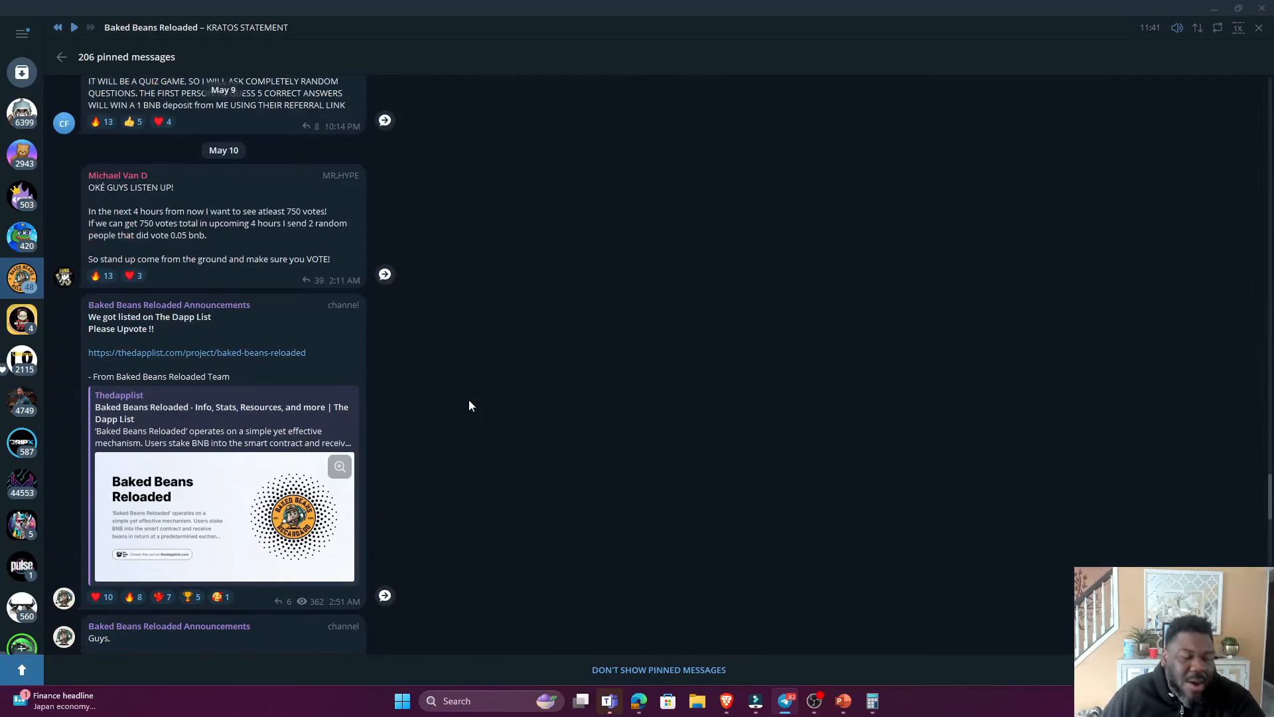
mouse_move(448, 402)
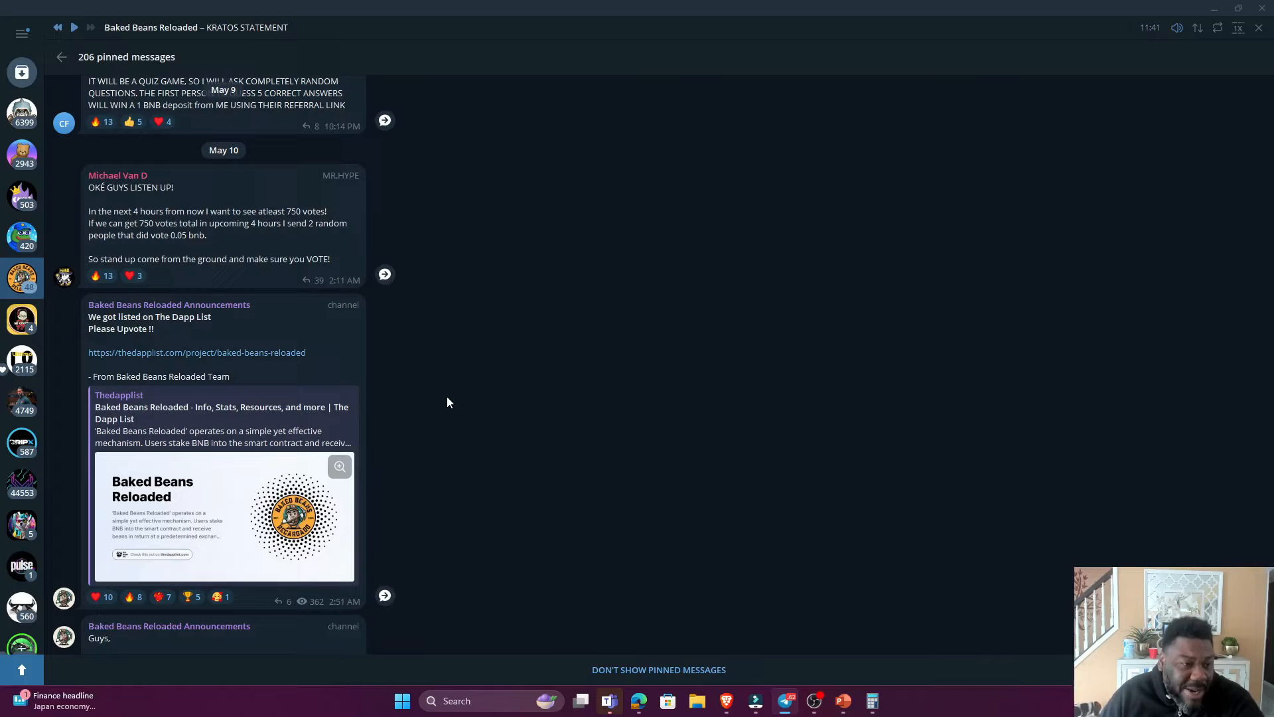
mouse_move(410, 432)
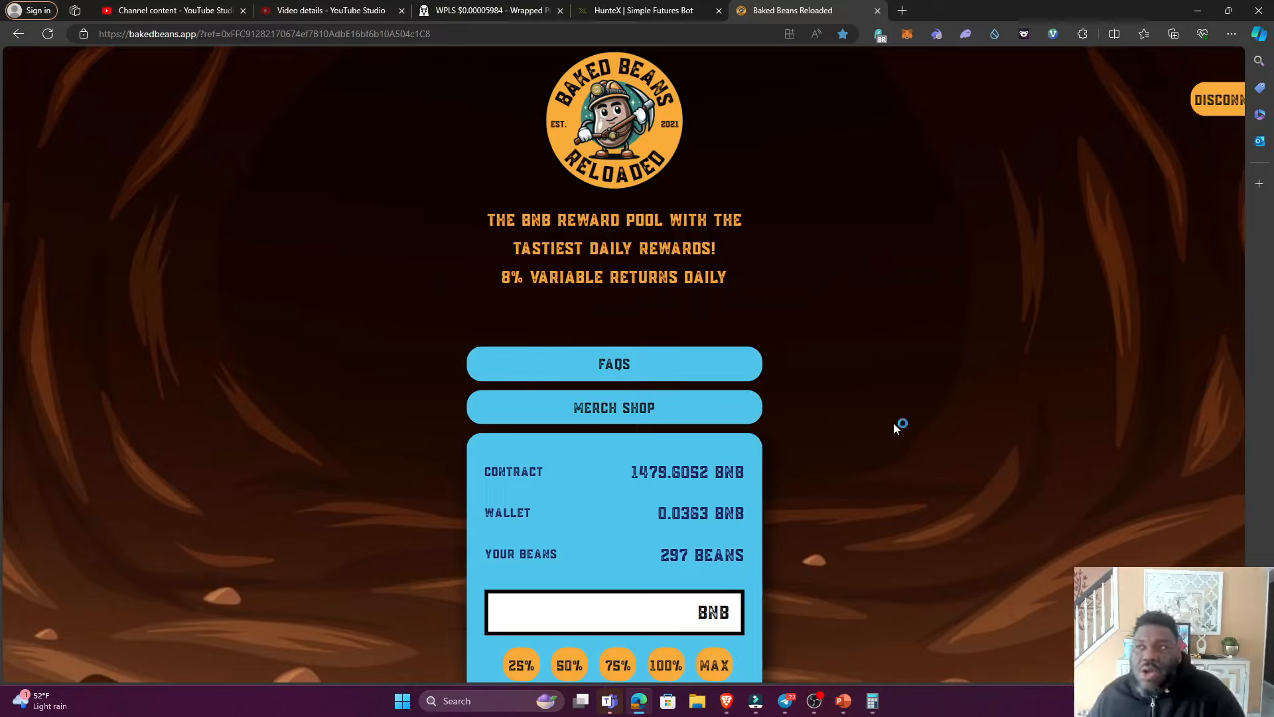
click(577, 611)
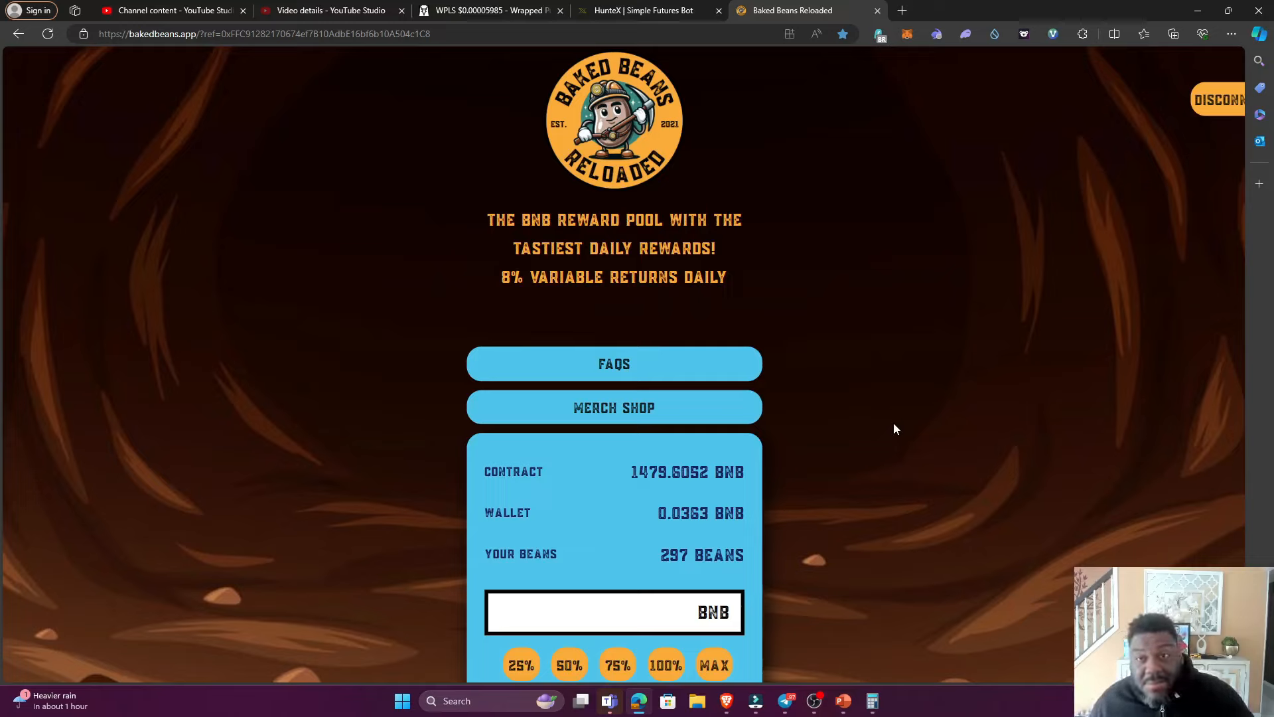
Re-Bake the 0.04480 BNB rewards, raising the balance to 343 beans.
scroll(down, 3)
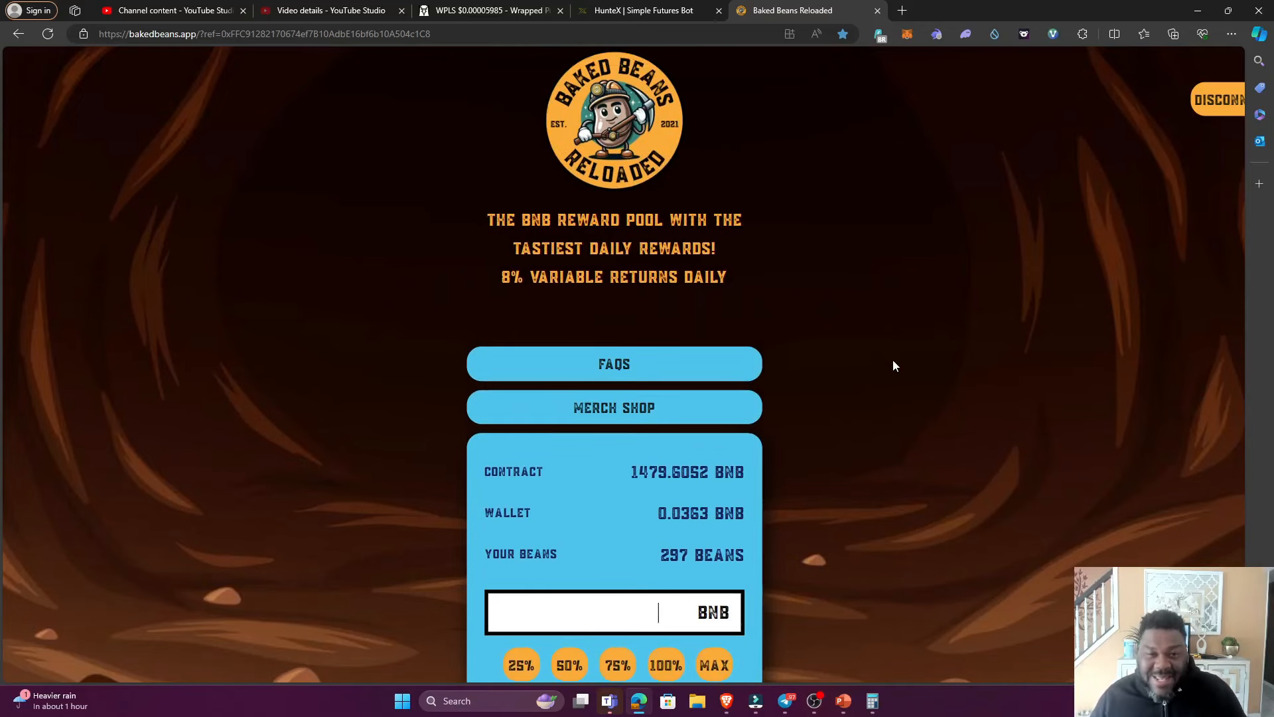
scroll(down, 3)
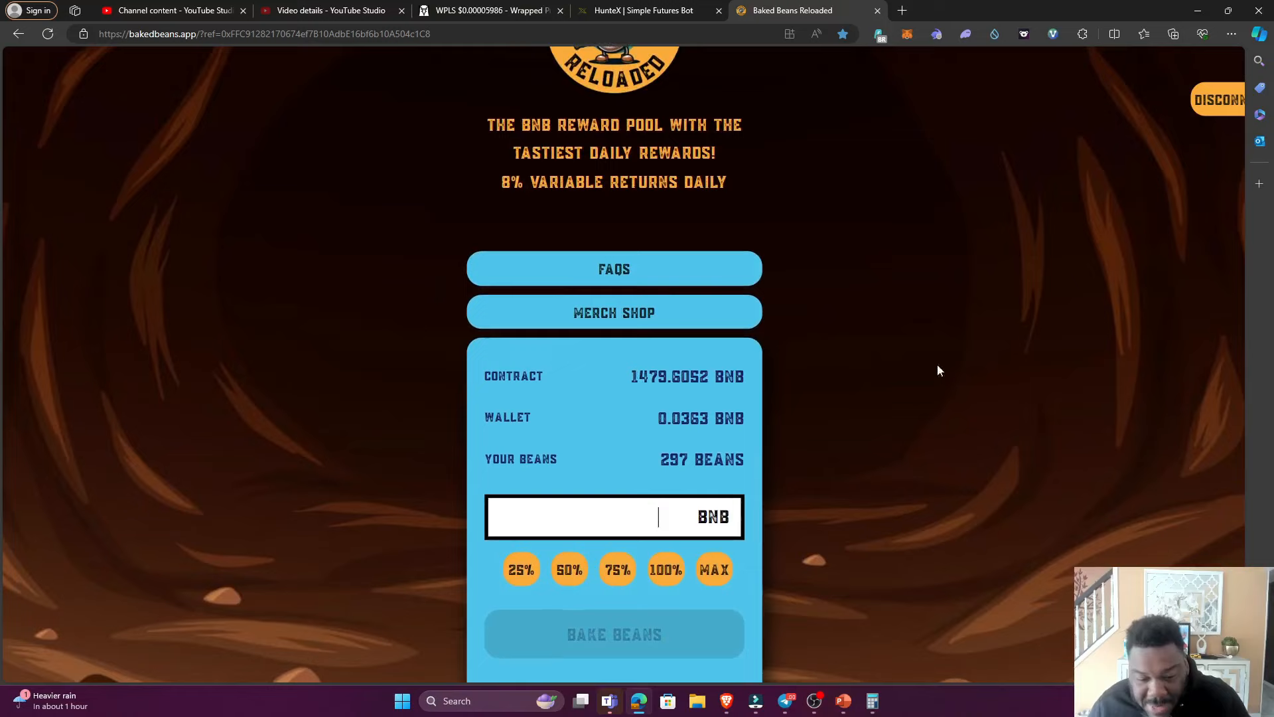
scroll(down, 3)
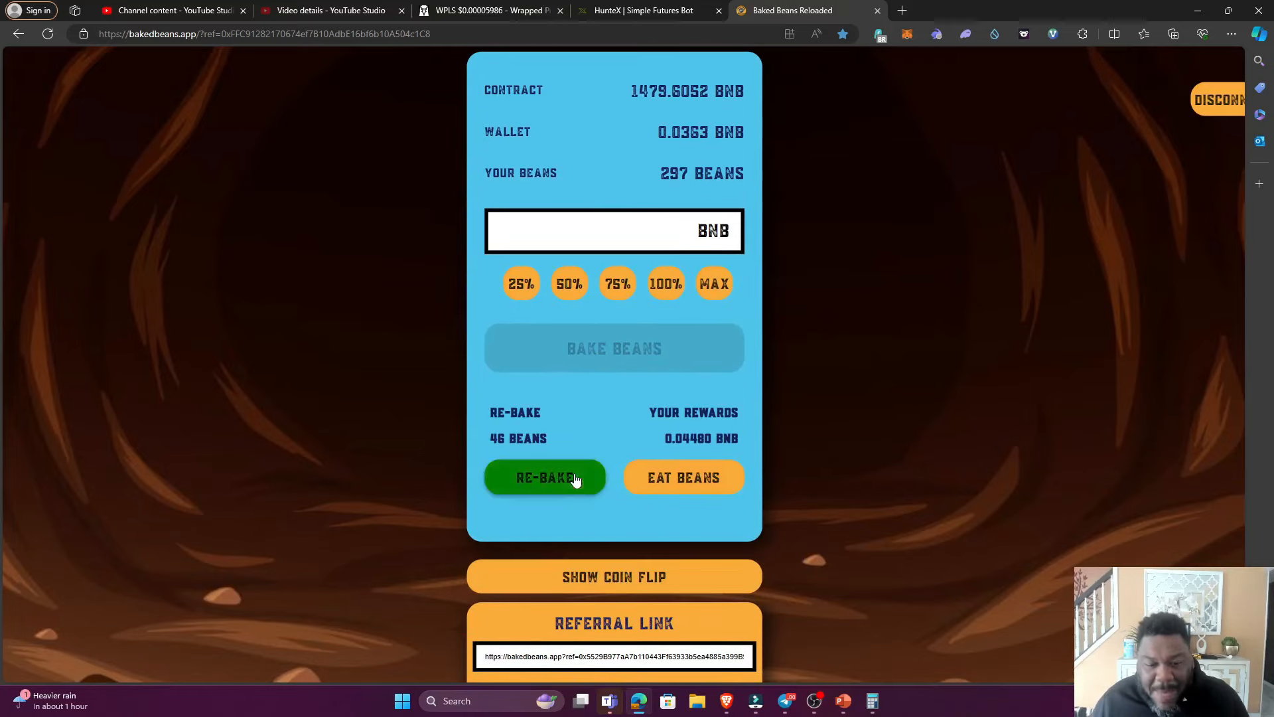
click(544, 478)
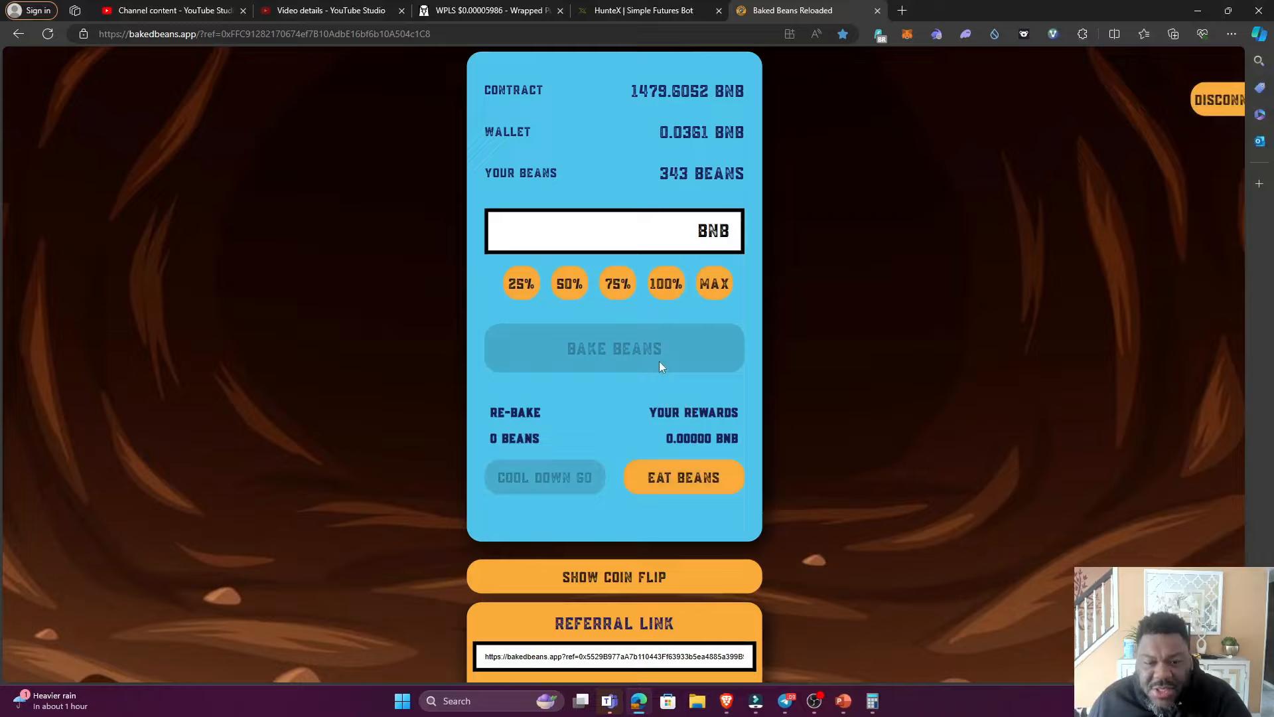
mouse_move(570, 197)
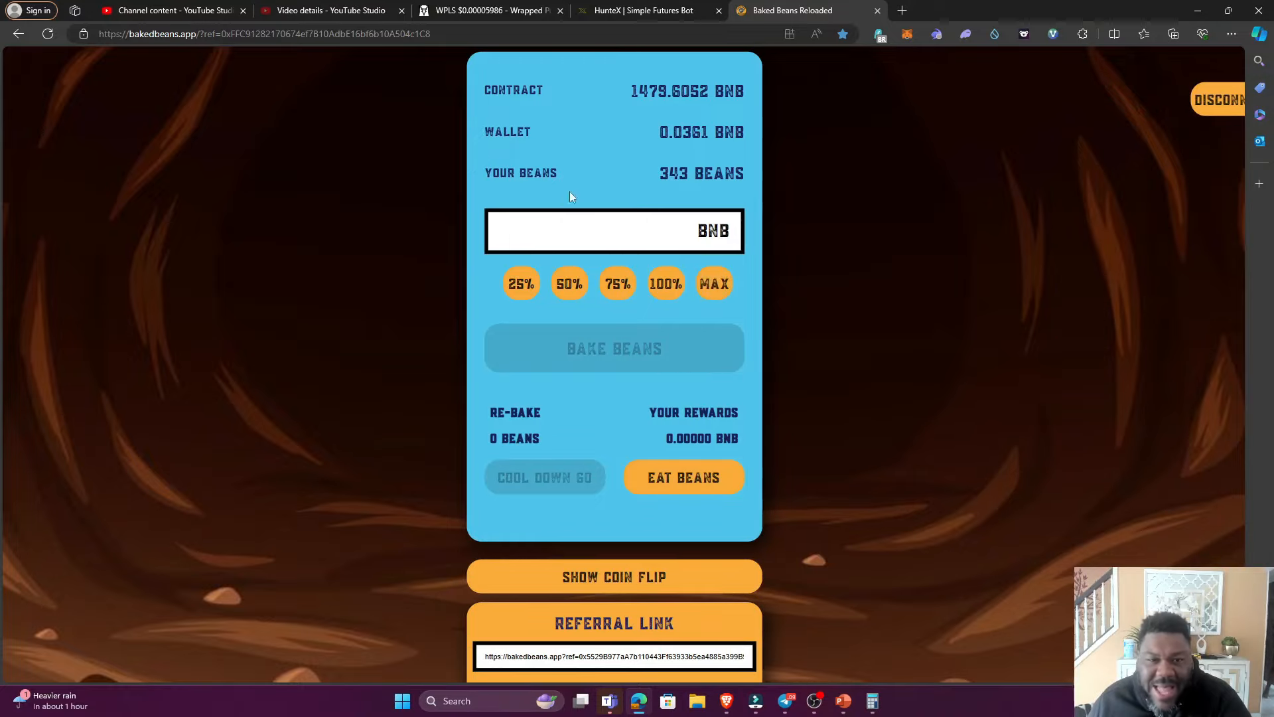